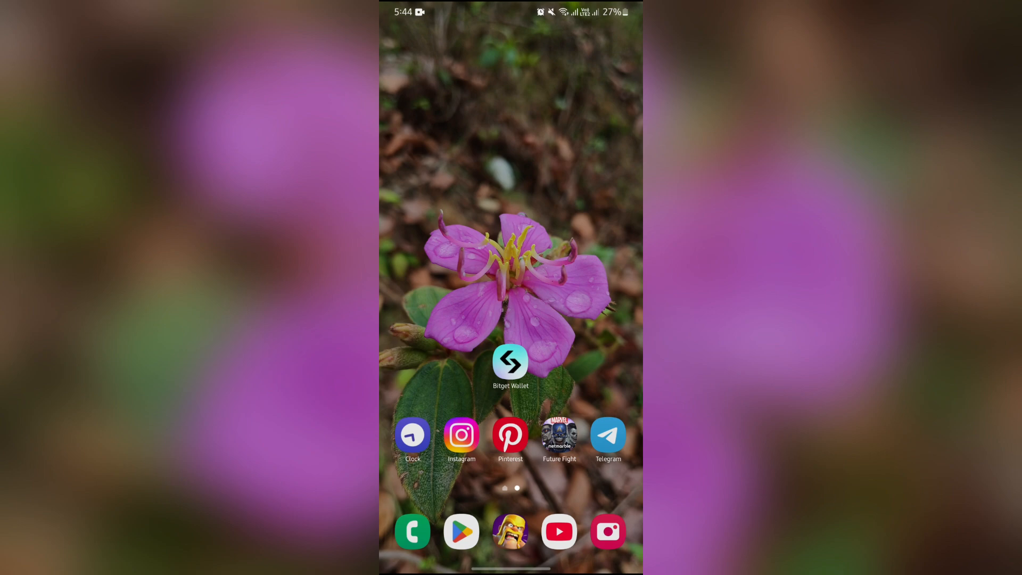
# Launch Bitget Wallet and open its full More services list
pyautogui.click(510, 360)
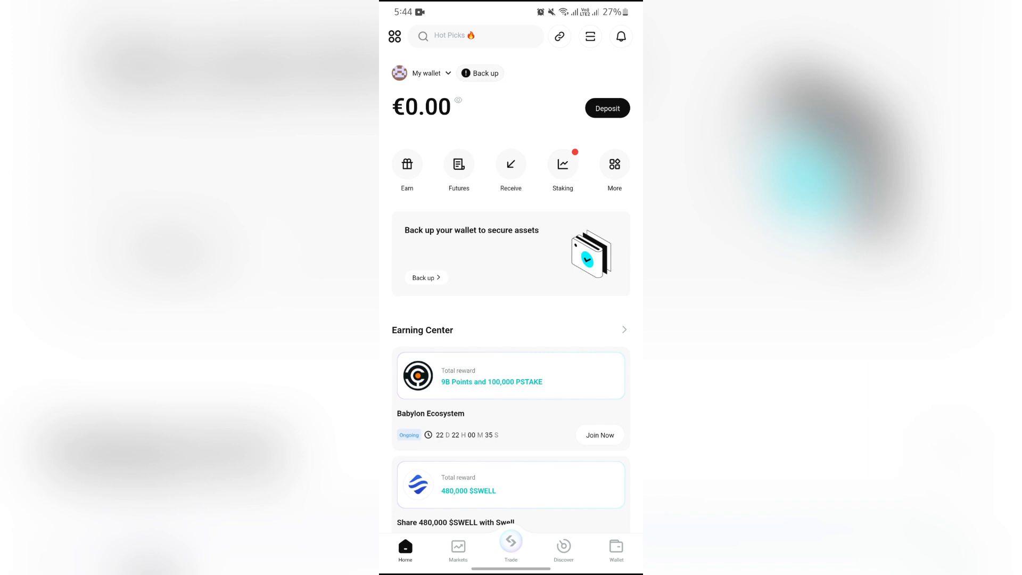
pyautogui.click(613, 163)
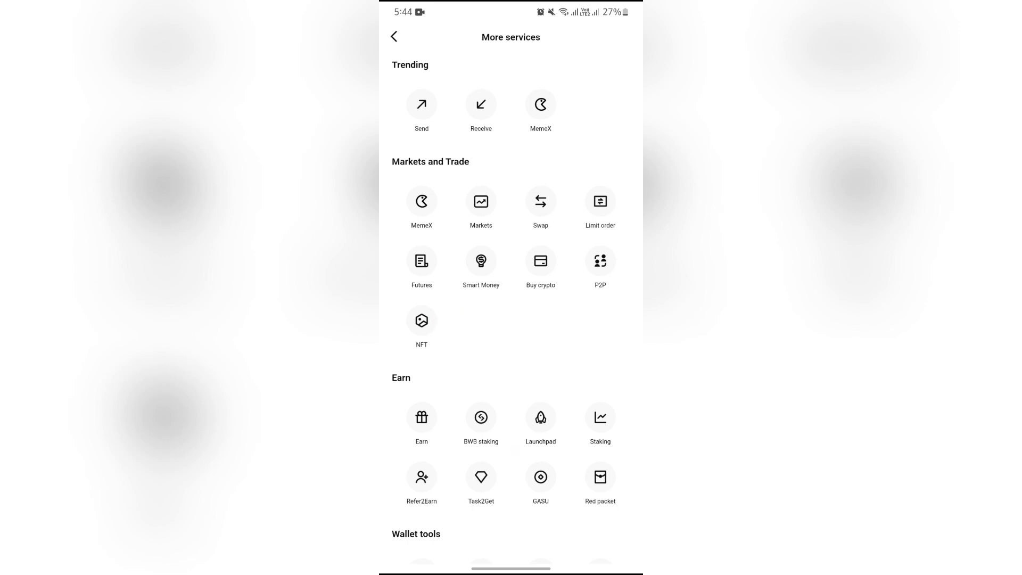
# Open the NFT marketplace from the More services list
pyautogui.click(421, 319)
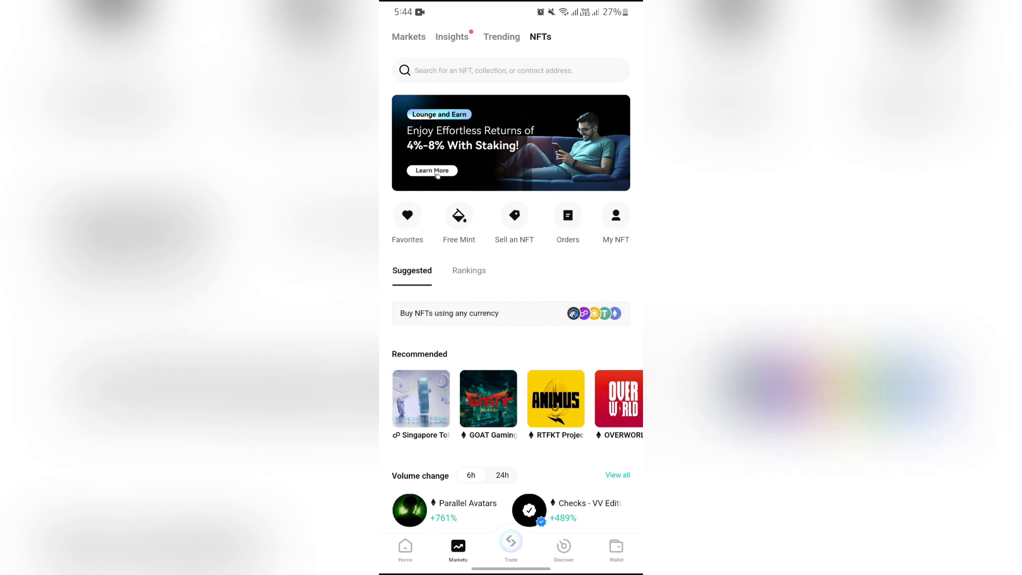
# Open Sell an NFT and scroll the chain filter back to All mainnets
pyautogui.click(514, 215)
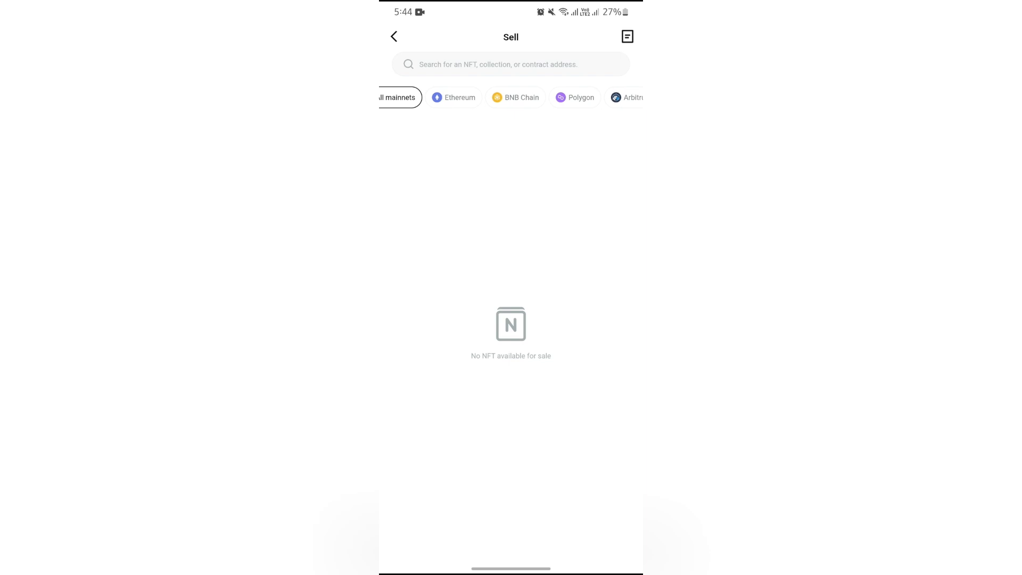
pyautogui.hscroll(-3)
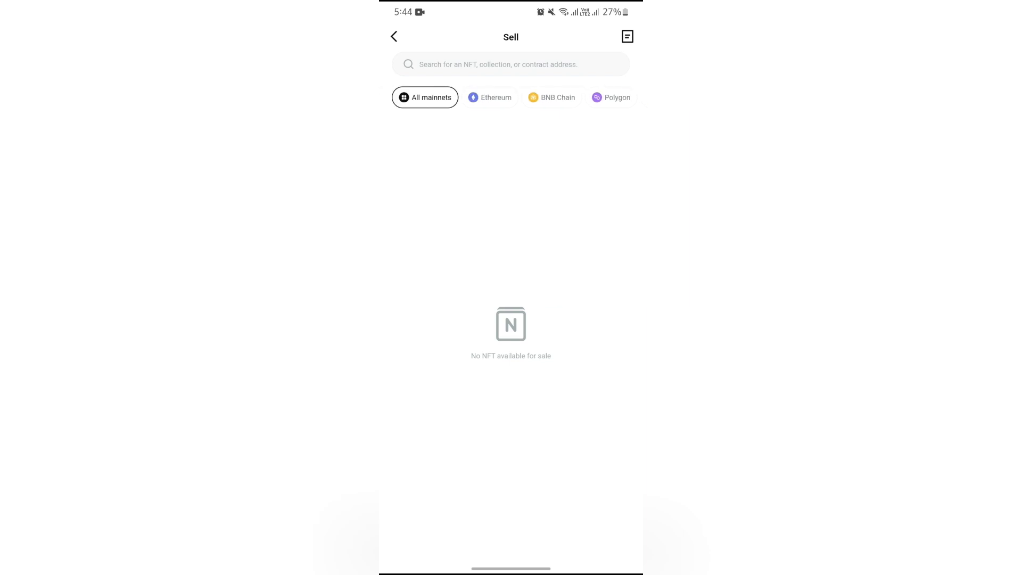